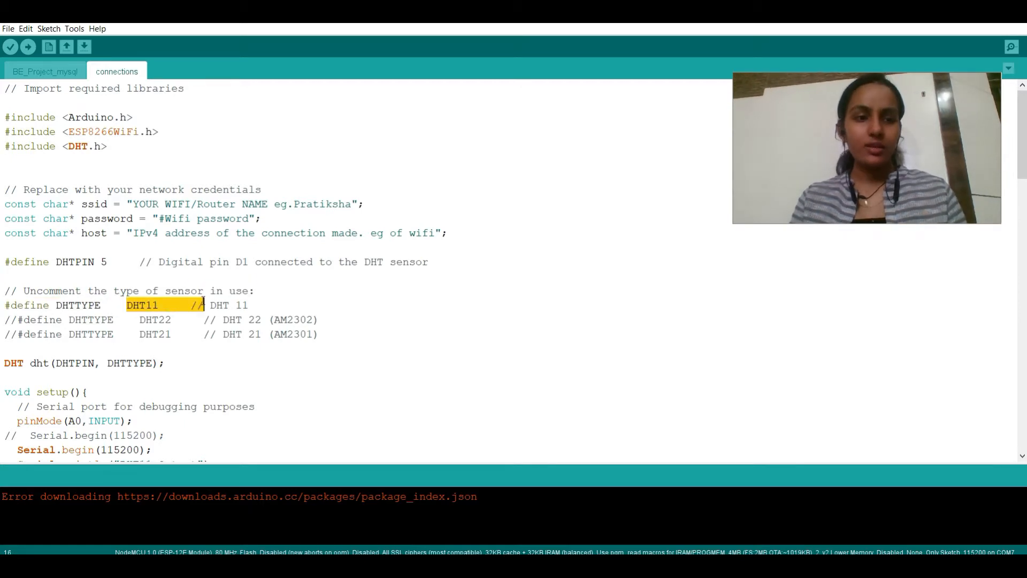
Step: Review the DHT11 sensor type, dht object creation, DHT pin comment and the analog pin A0 setting
{"action": "double_click", "coordinate": [77, 305]}
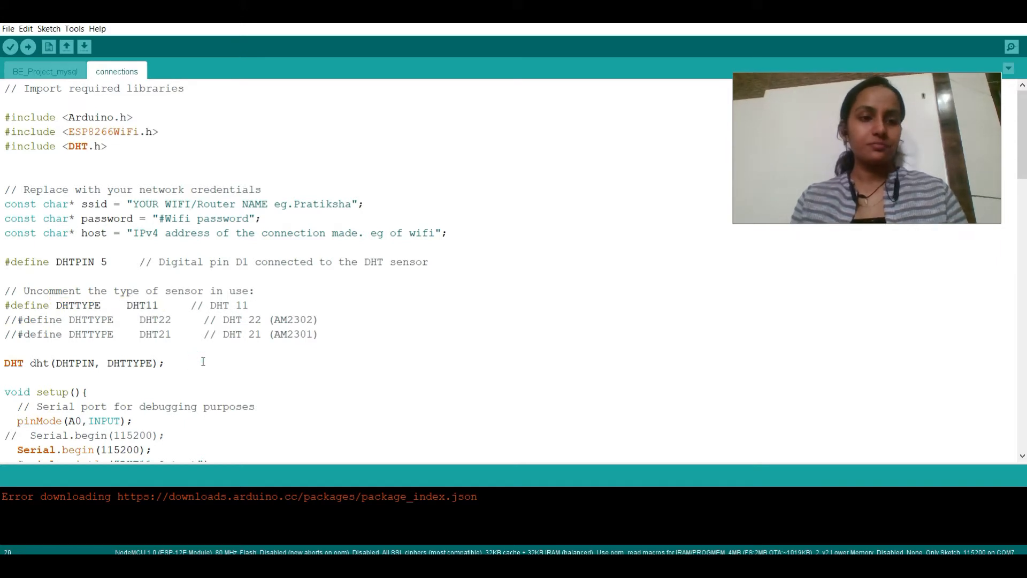
{"action": "scroll", "scroll_direction": "down", "scroll_amount": 3}
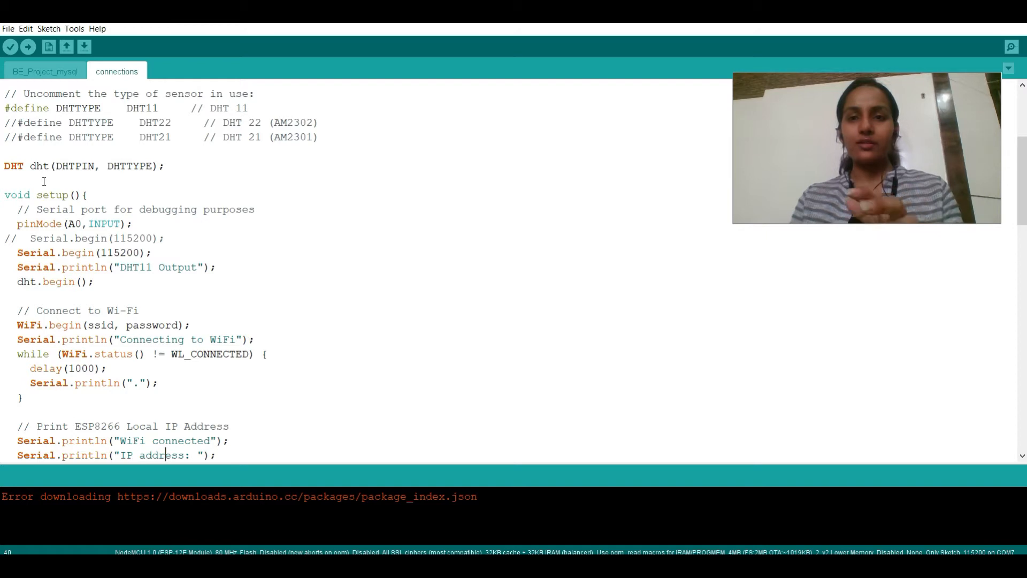
{"action": "double_click", "coordinate": [13, 166]}
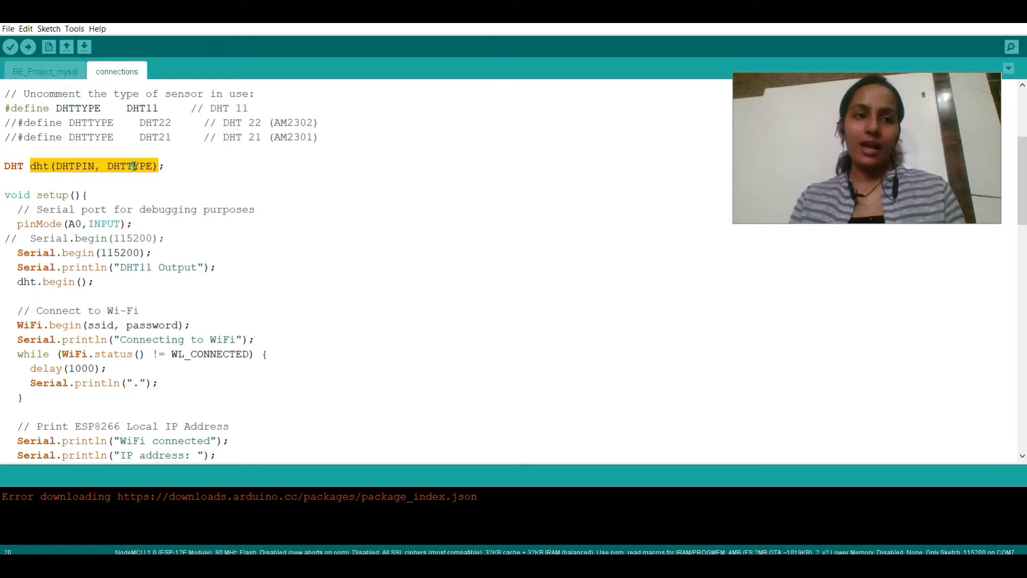
{"action": "double_click", "coordinate": [141, 109]}
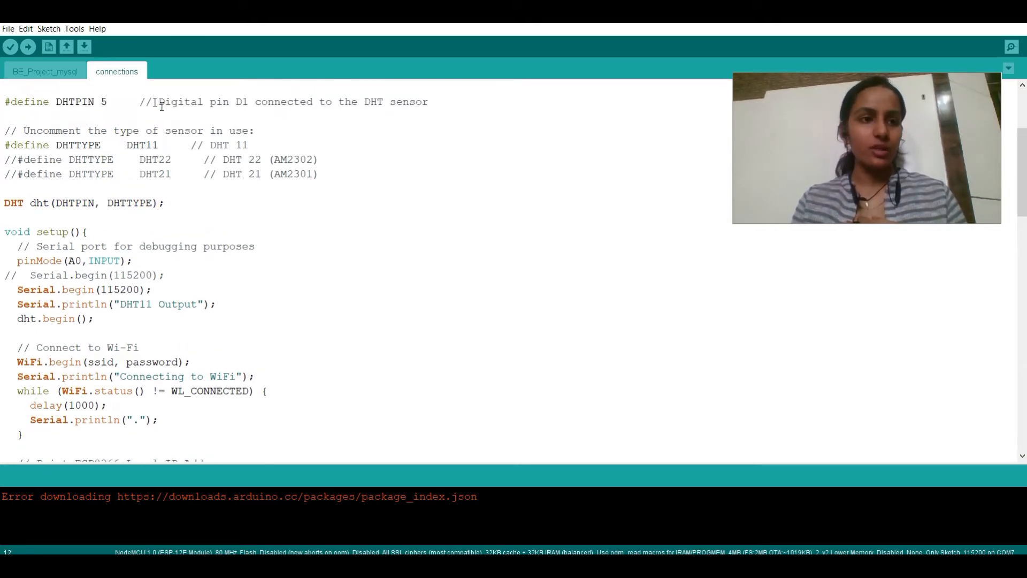
{"action": "double_click", "coordinate": [103, 101]}
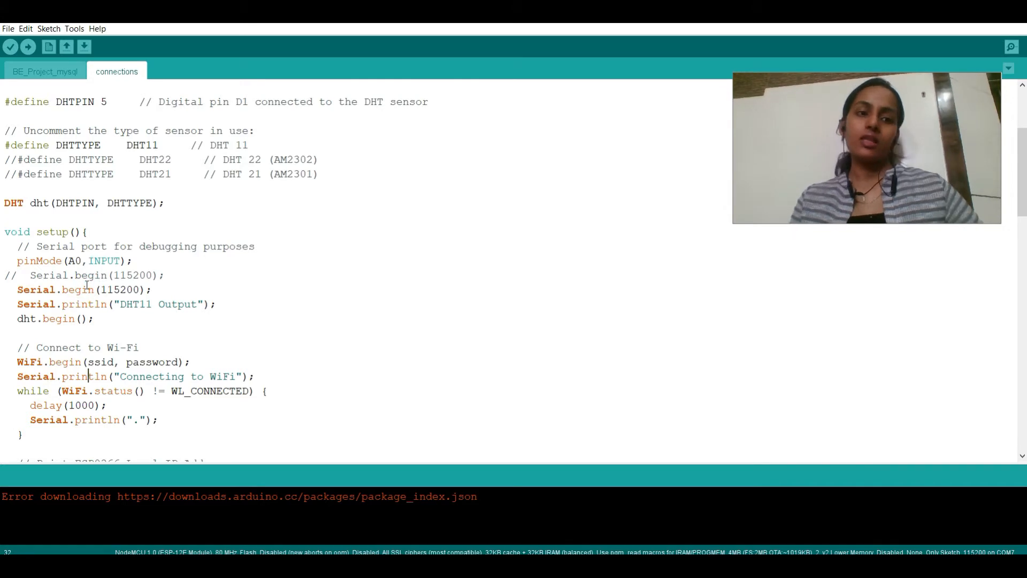
{"action": "scroll", "scroll_direction": "down", "scroll_amount": 3}
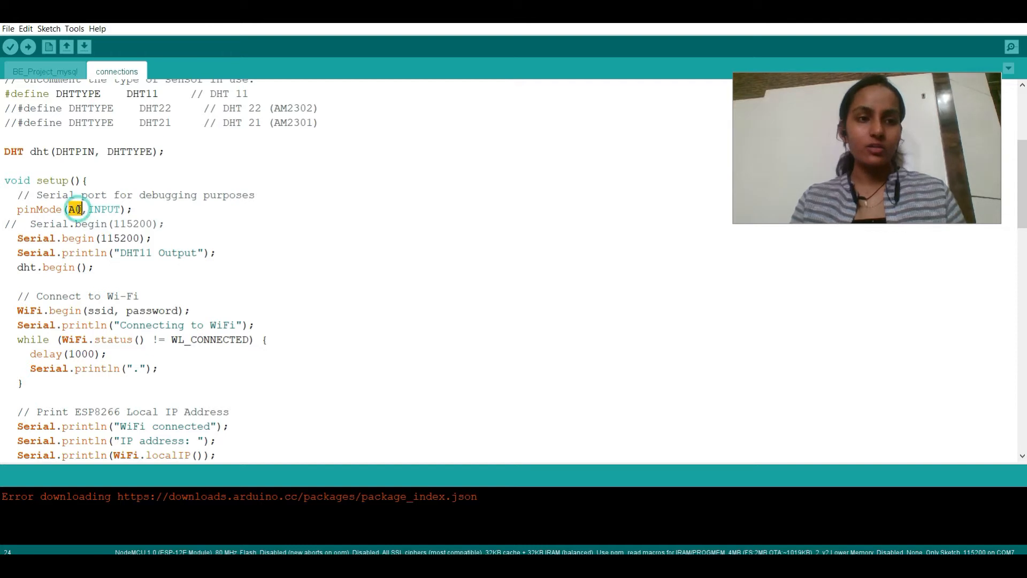
{"action": "double_click", "coordinate": [73, 209]}
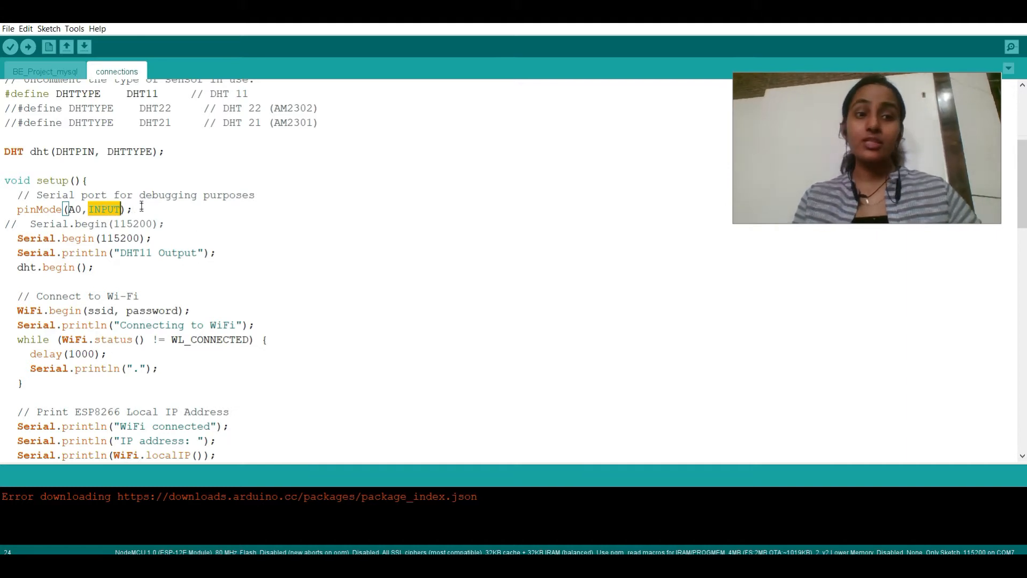
Step: Add a '//moisture sensor' comment after pinMode(A0, INPUT) and note the 115200 baud rate
{"action": "type", "text": "m"}
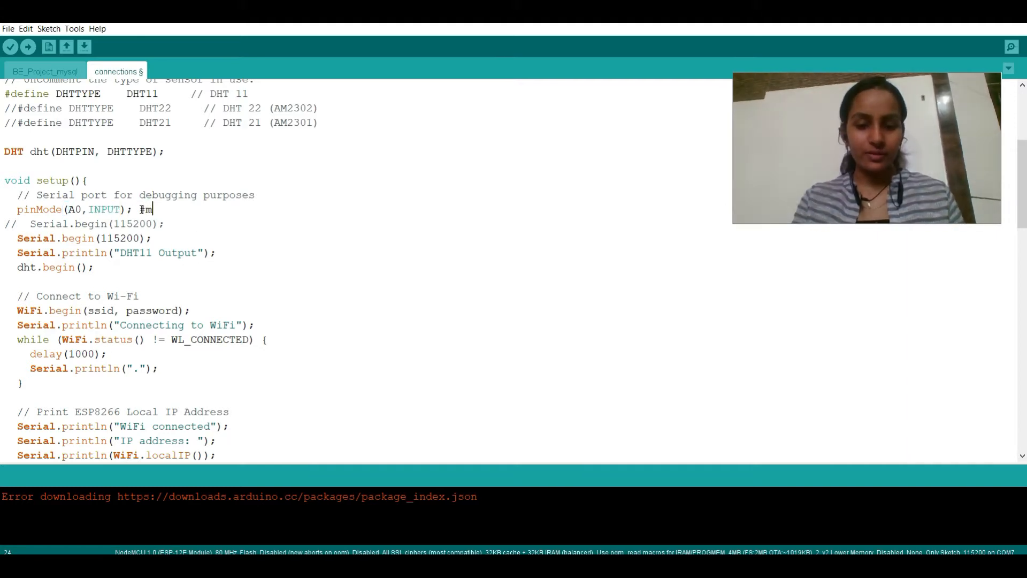
{"action": "type", "text": "moisture s"}
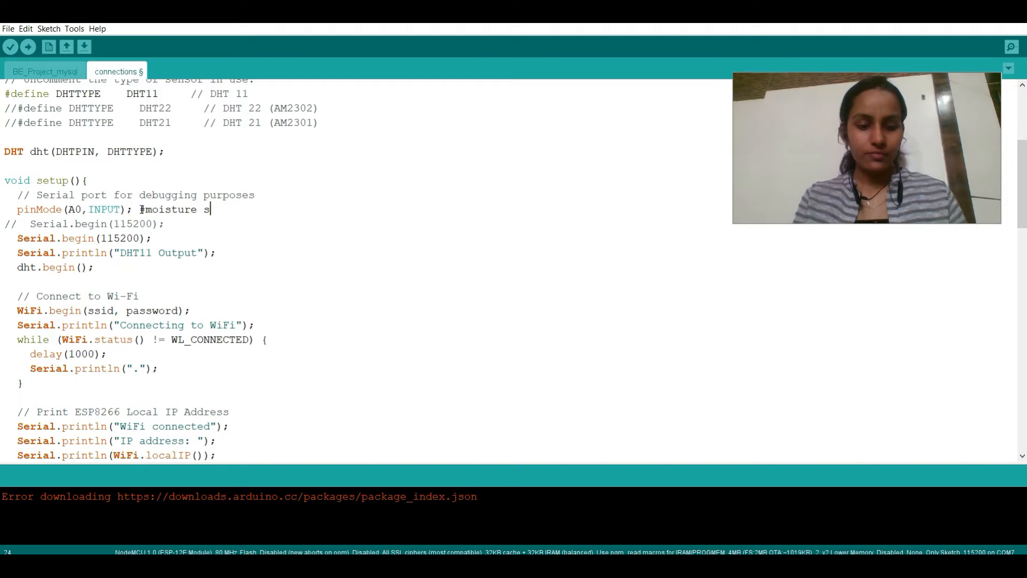
{"action": "type", "text": "ensore"}
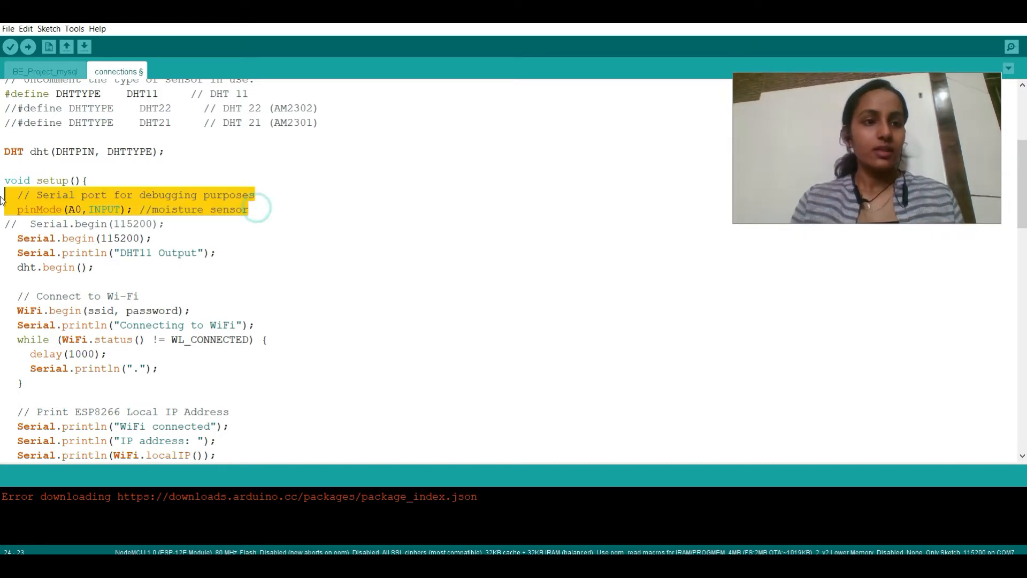
{"action": "double_click", "coordinate": [119, 237]}
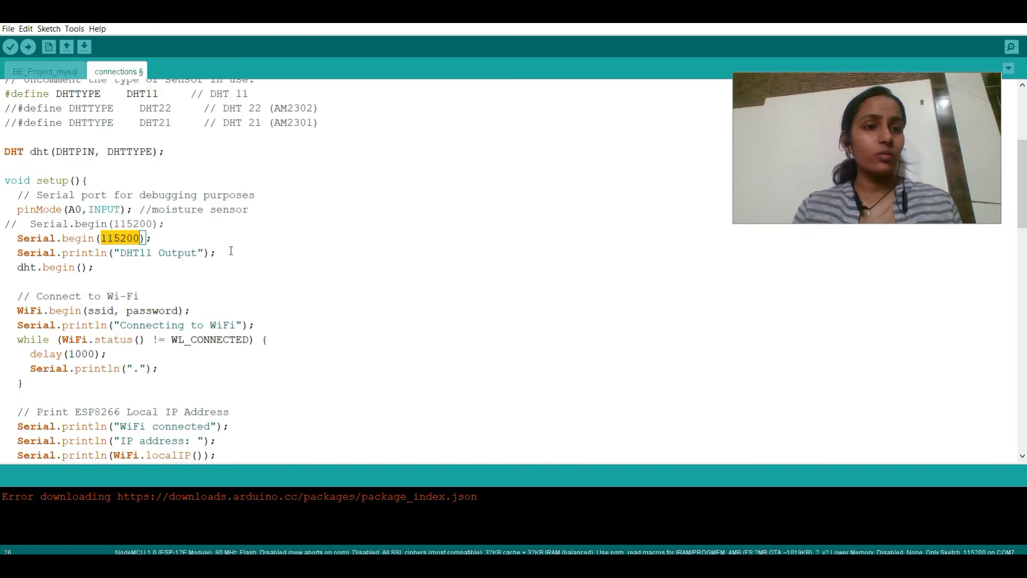
{"action": "left_click", "coordinate": [220, 252]}
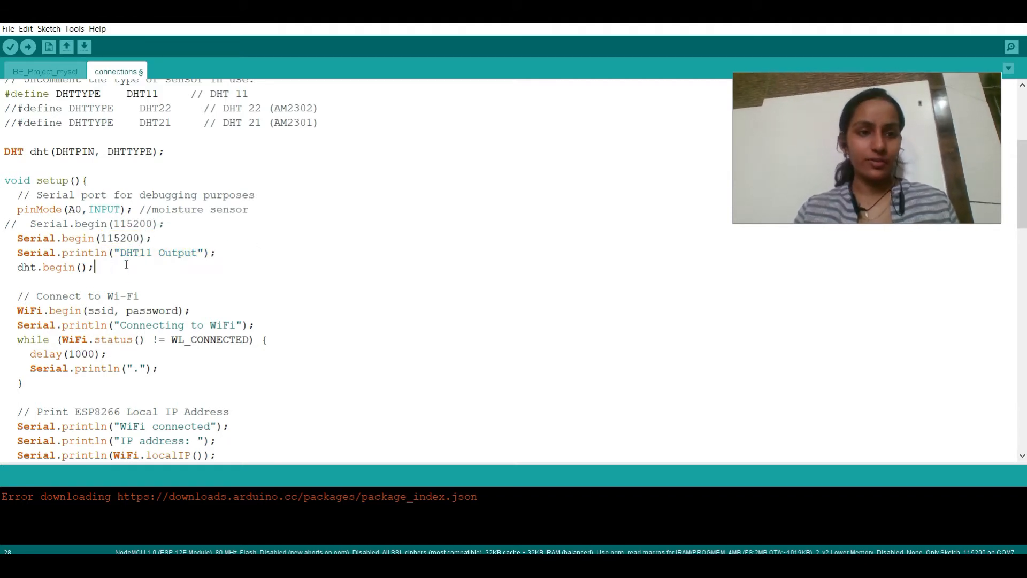
{"action": "scroll", "scroll_direction": "down", "scroll_amount": 3}
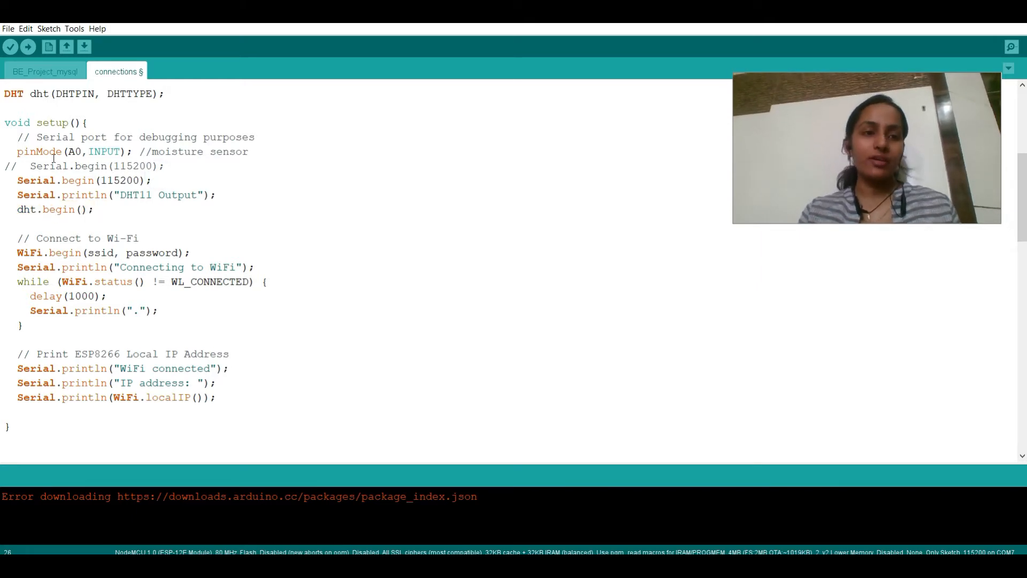
{"action": "triple_click", "coordinate": [103, 253]}
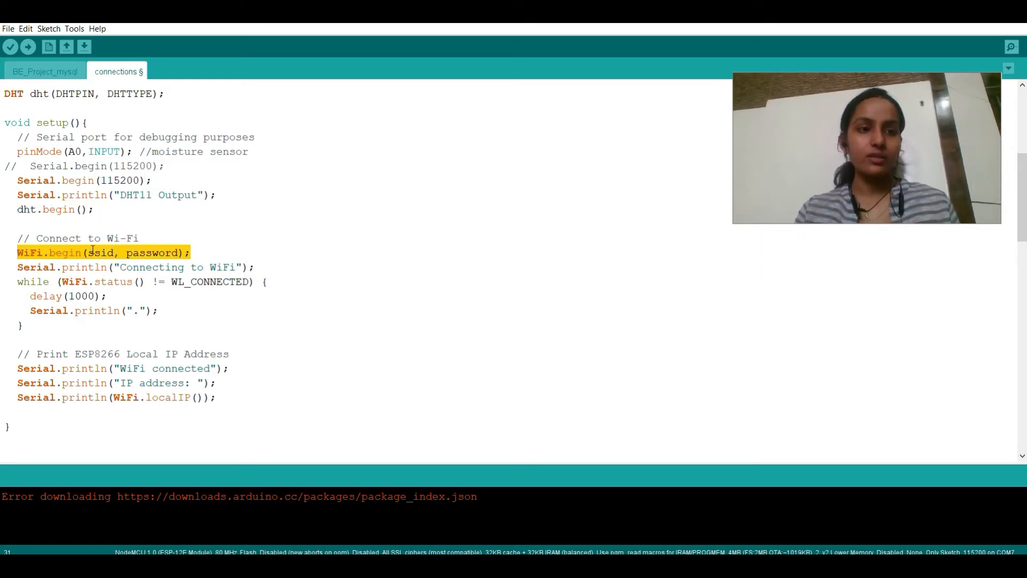
{"action": "left_click", "coordinate": [139, 238]}
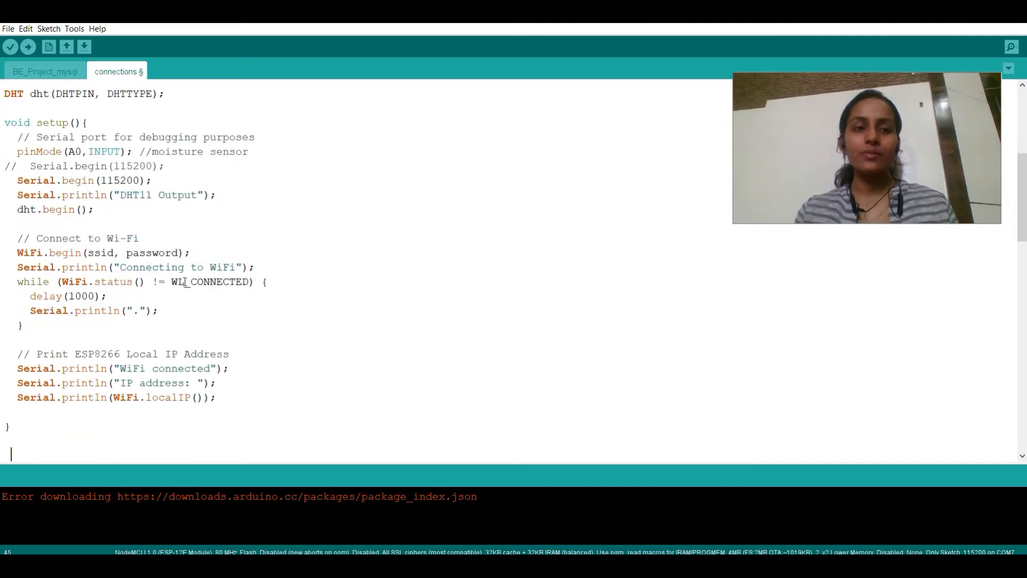
{"action": "scroll", "scroll_direction": "down", "scroll_amount": 3}
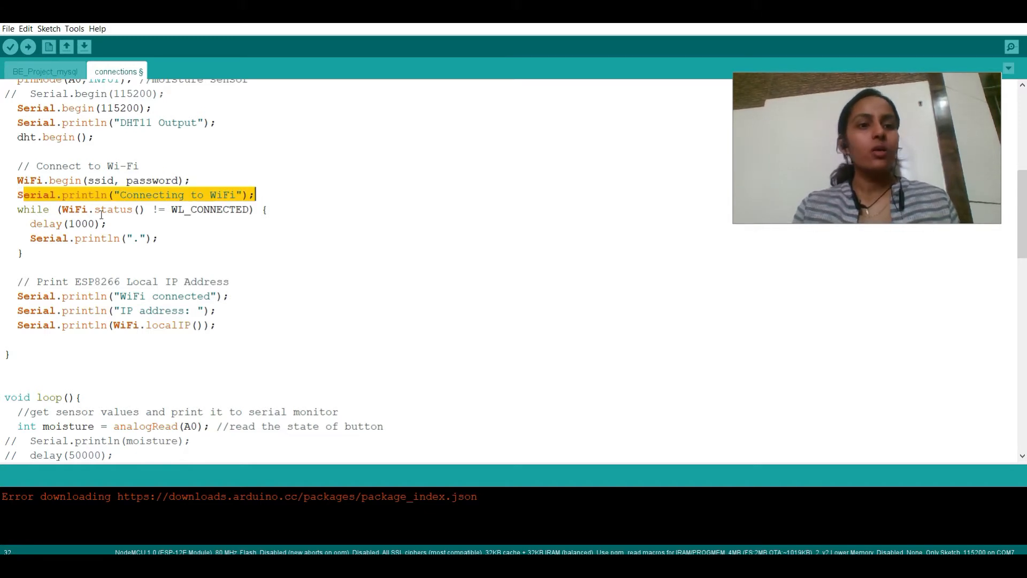
{"action": "left_click", "coordinate": [222, 311]}
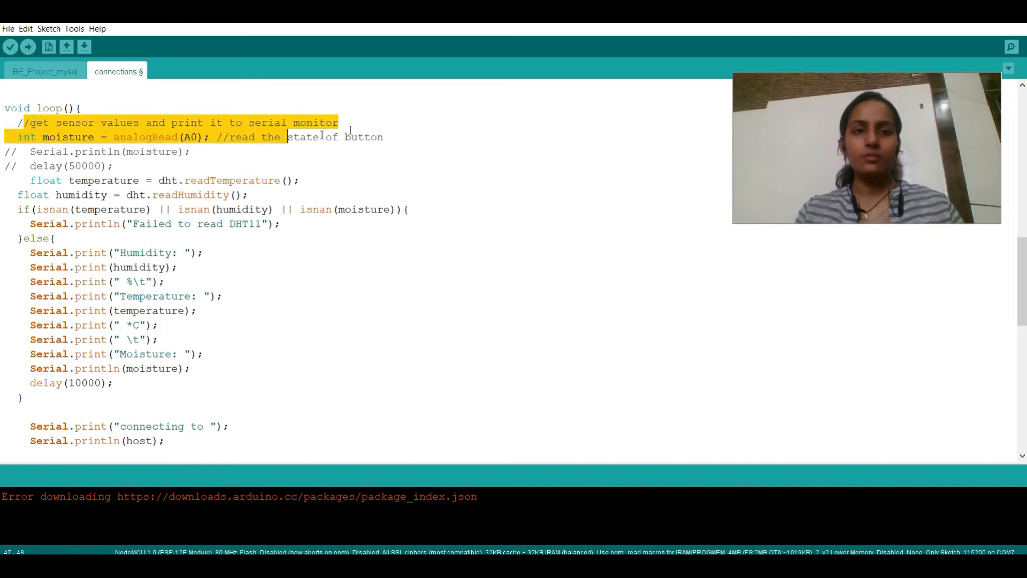
{"action": "left_click", "coordinate": [389, 137]}
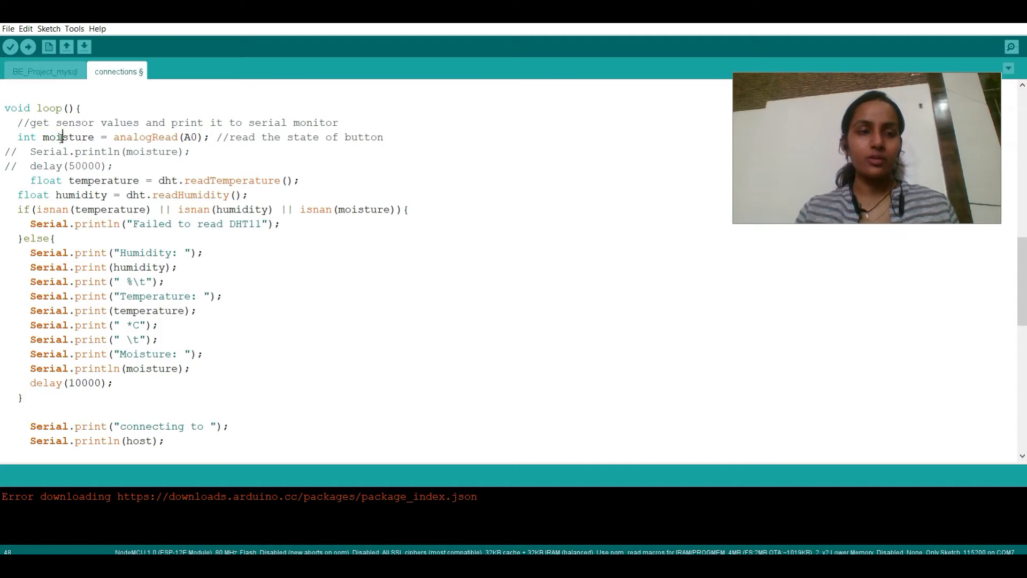
{"action": "double_click", "coordinate": [68, 137]}
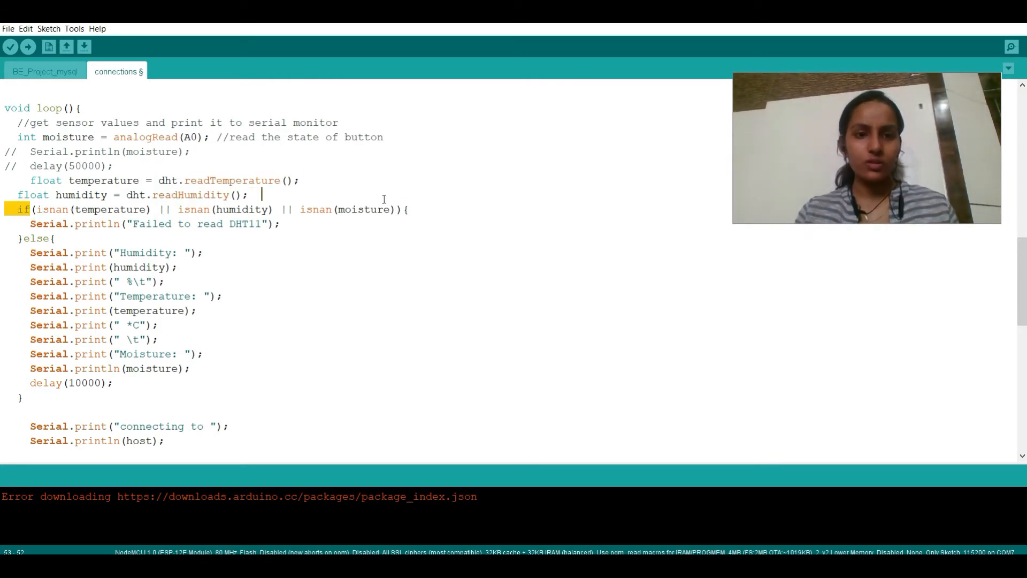
{"action": "left_click", "coordinate": [281, 224]}
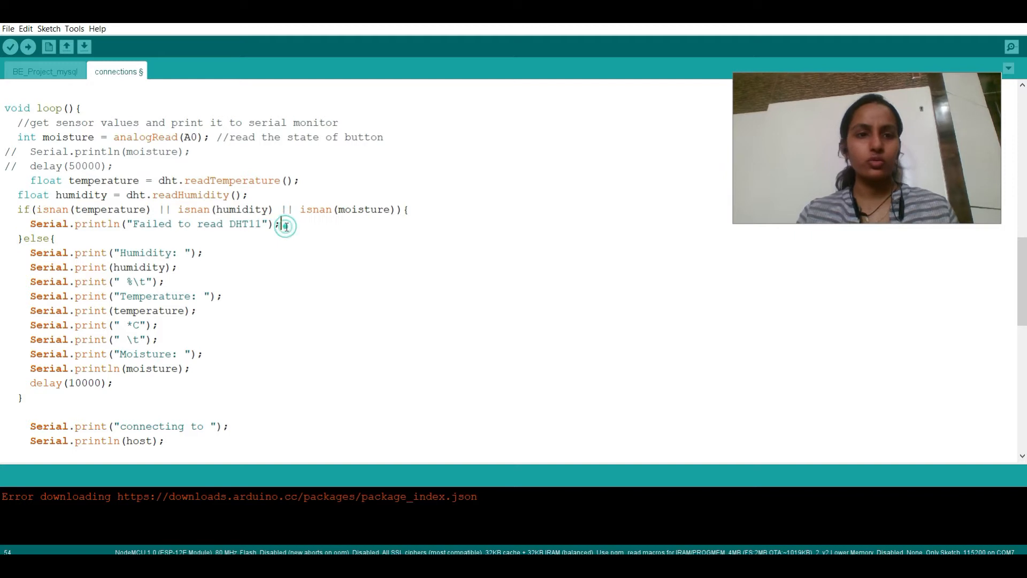
{"action": "double_click", "coordinate": [197, 224]}
{"action": "type", "text": "\\"}
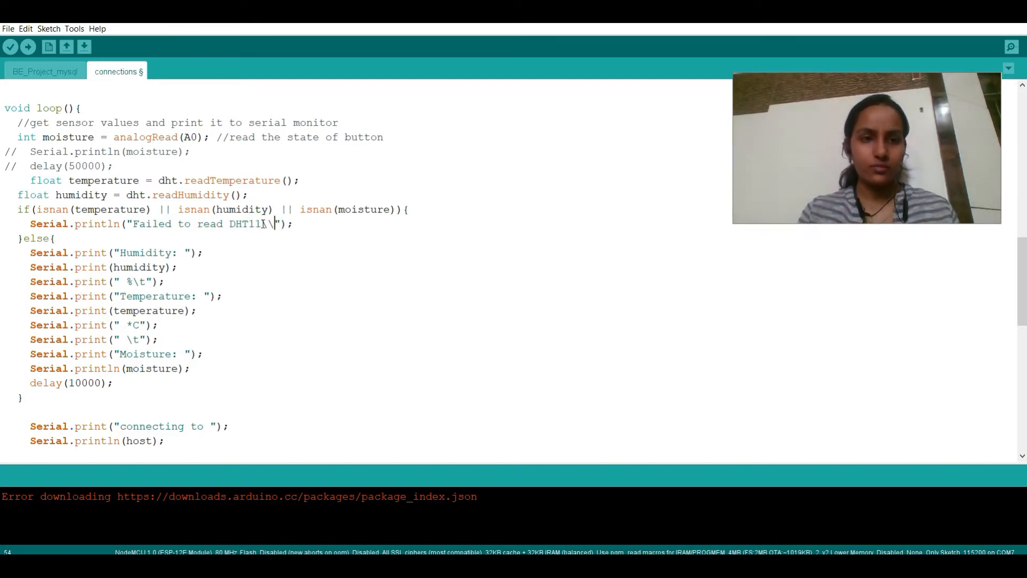
{"action": "type", "text": "sensors"}
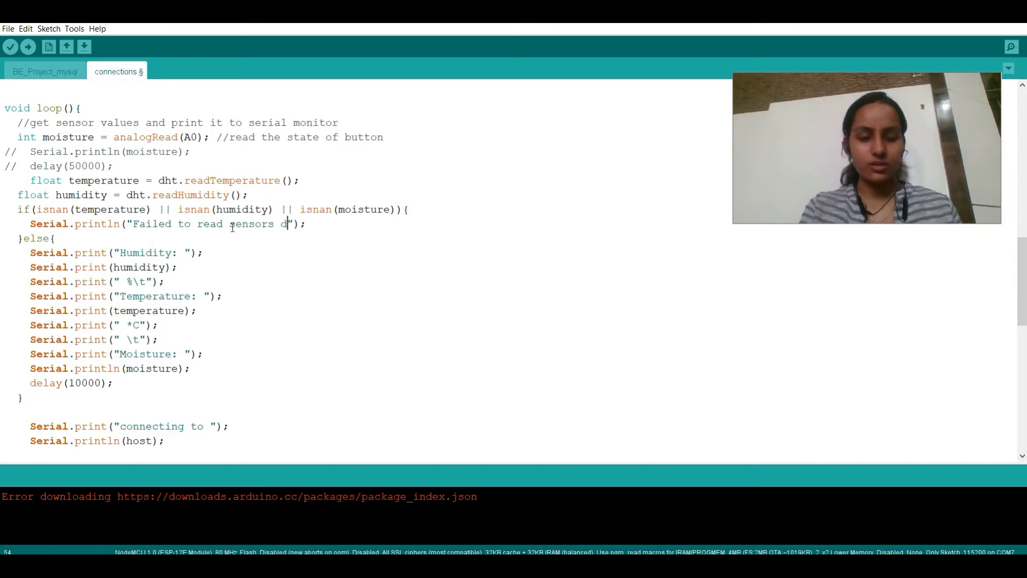
{"action": "type", "text": "ata"}
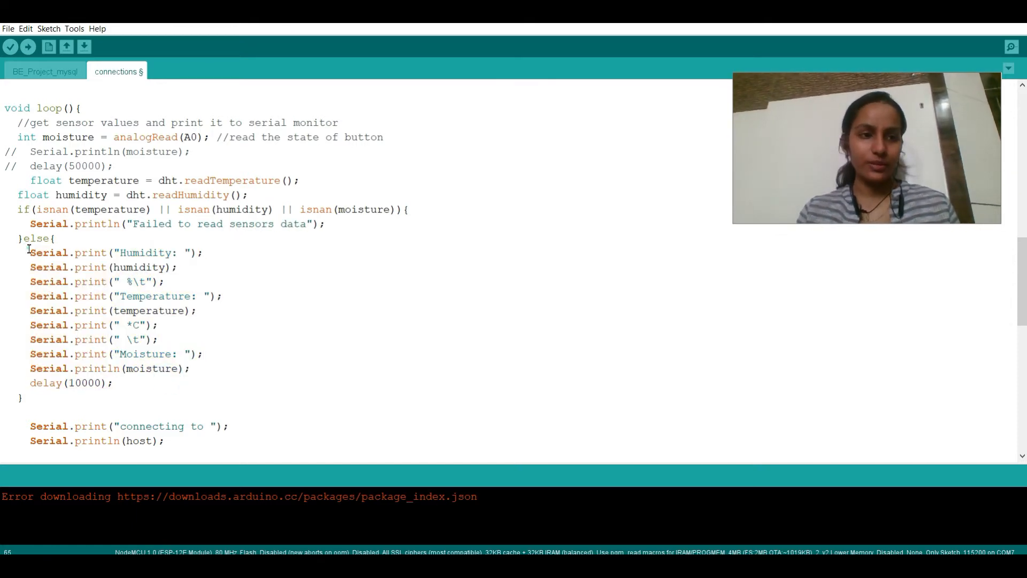
{"action": "double_click", "coordinate": [65, 383]}
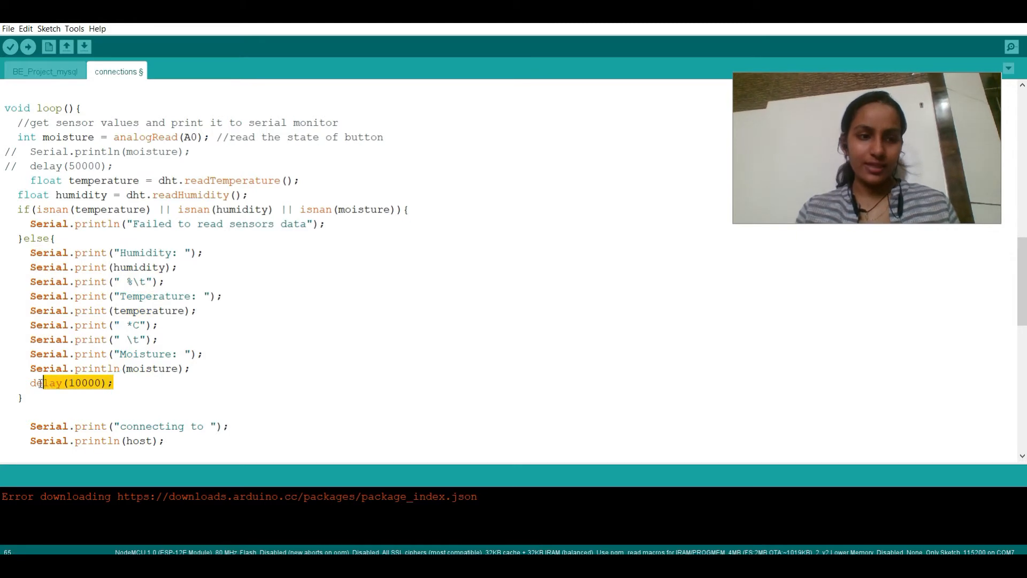
{"action": "scroll", "scroll_direction": "down", "scroll_amount": 3}
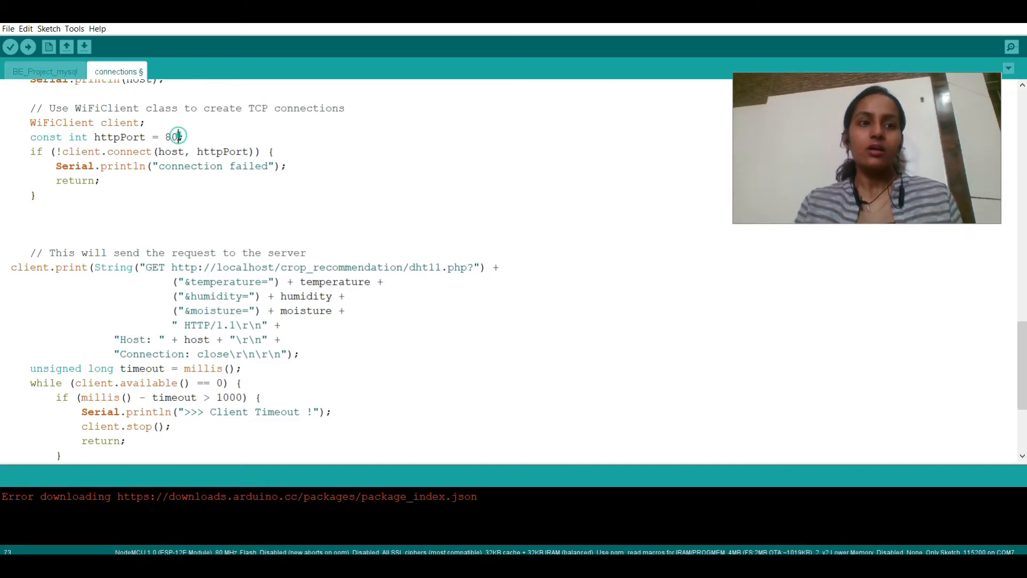
{"action": "double_click", "coordinate": [168, 137]}
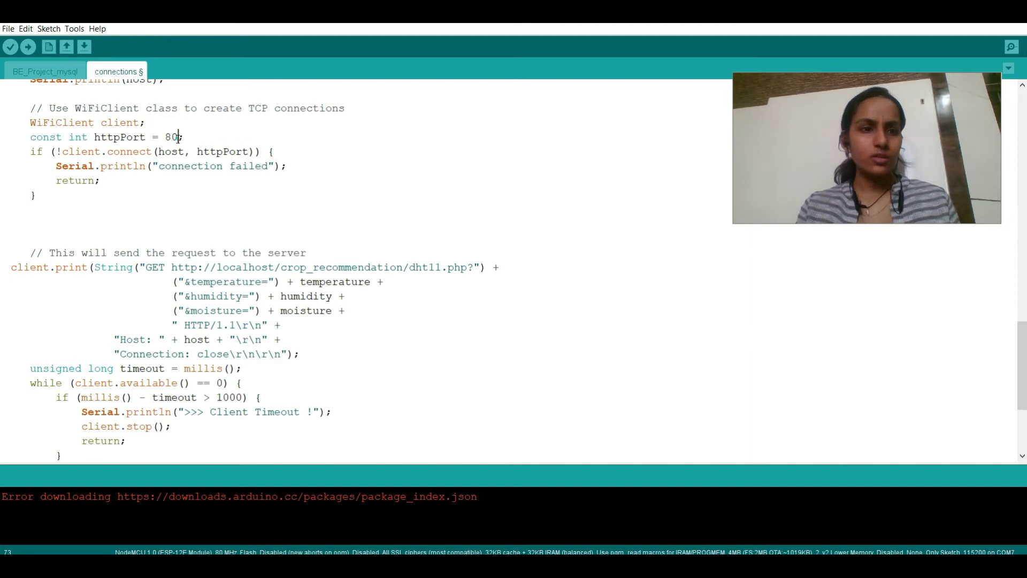
{"action": "double_click", "coordinate": [172, 137]}
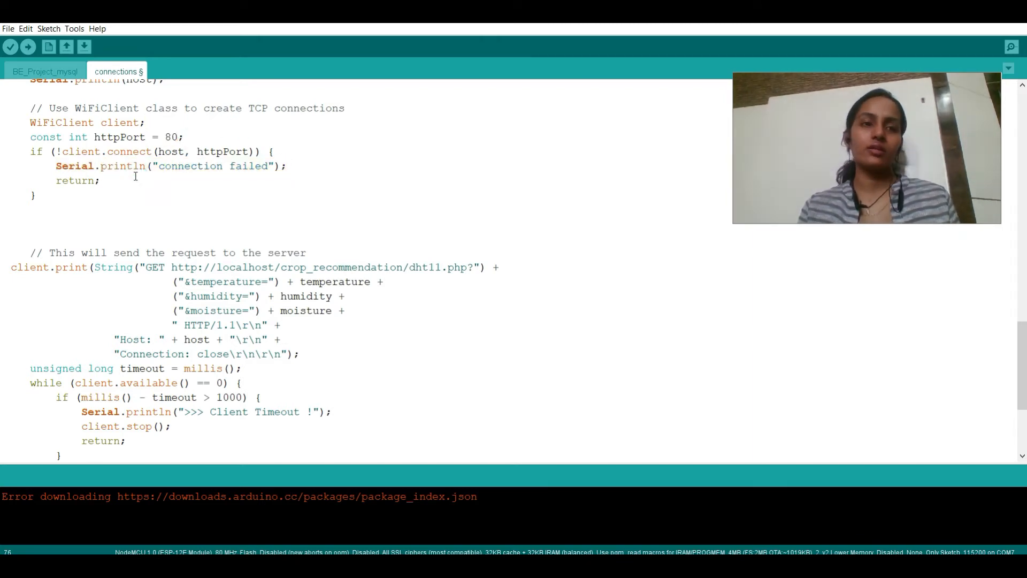
{"action": "scroll", "scroll_direction": "down", "scroll_amount": 3}
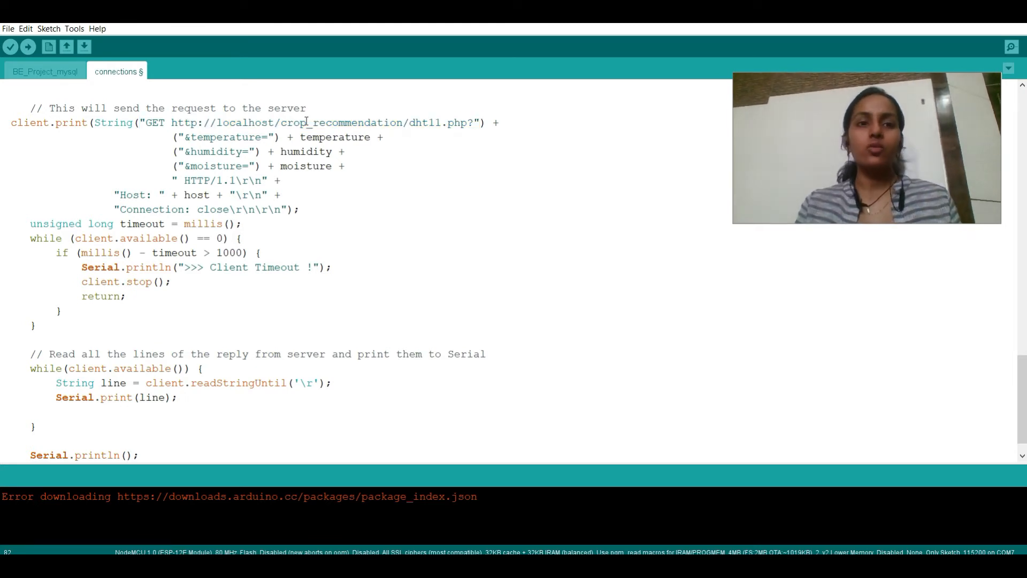
{"action": "double_click", "coordinate": [341, 122]}
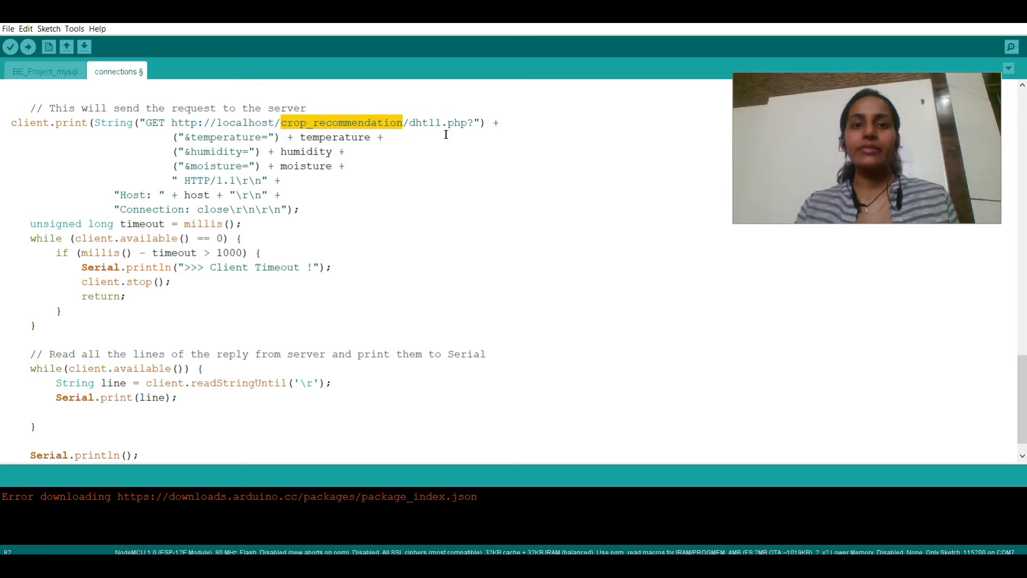
{"action": "double_click", "coordinate": [425, 122]}
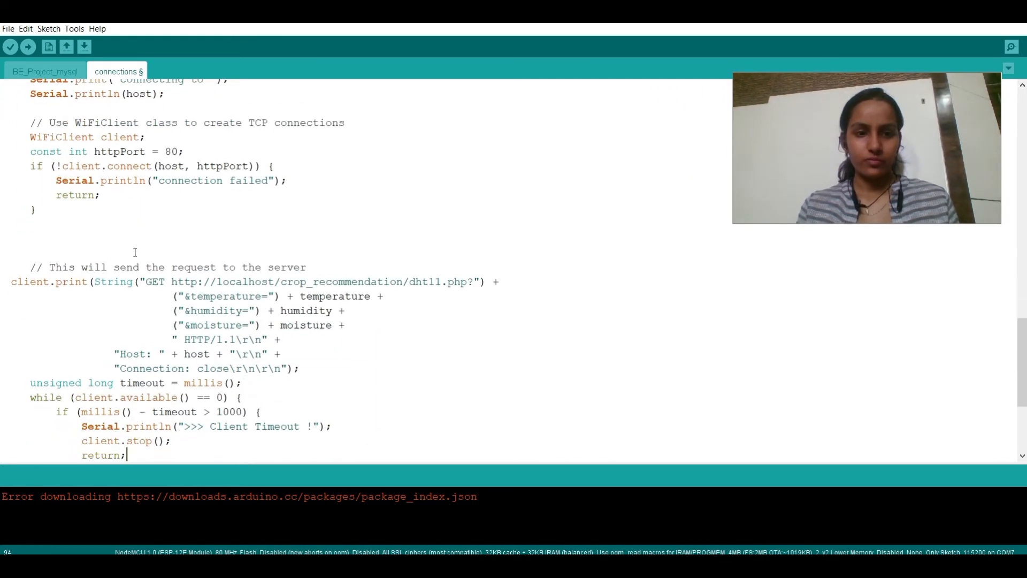
{"action": "scroll", "scroll_direction": "down", "scroll_amount": 3}
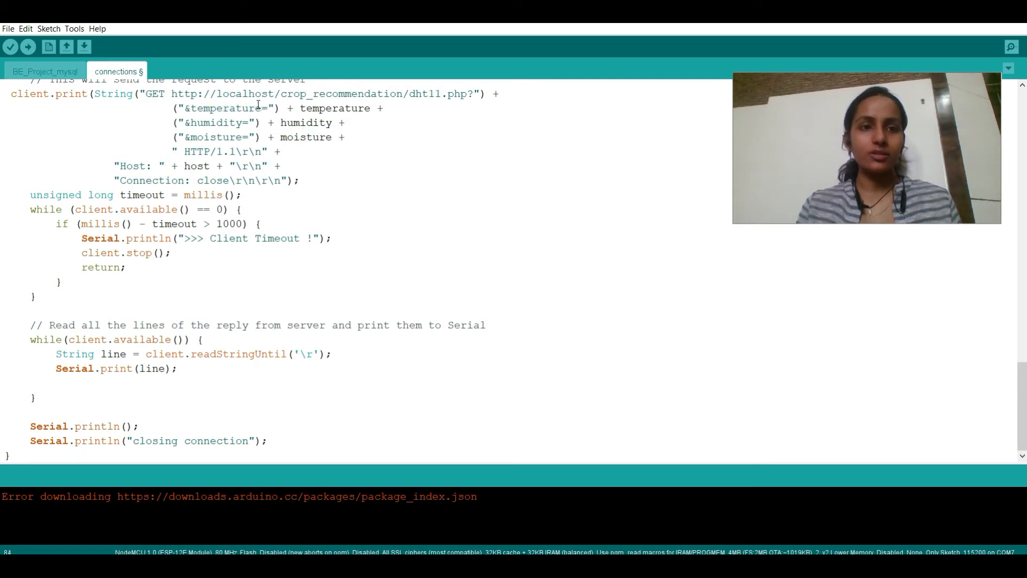
{"action": "double_click", "coordinate": [214, 122]}
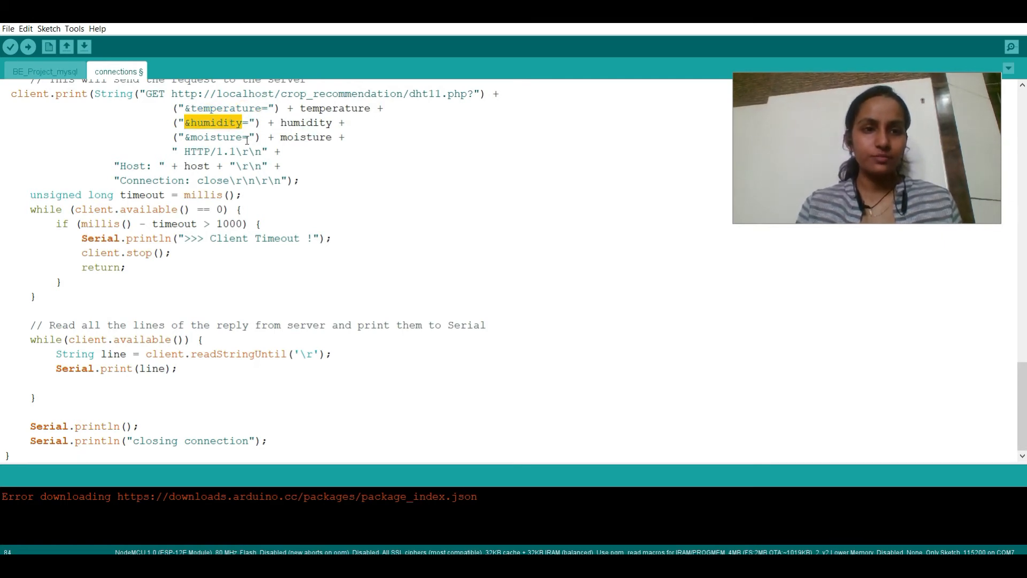
{"action": "double_click", "coordinate": [211, 137]}
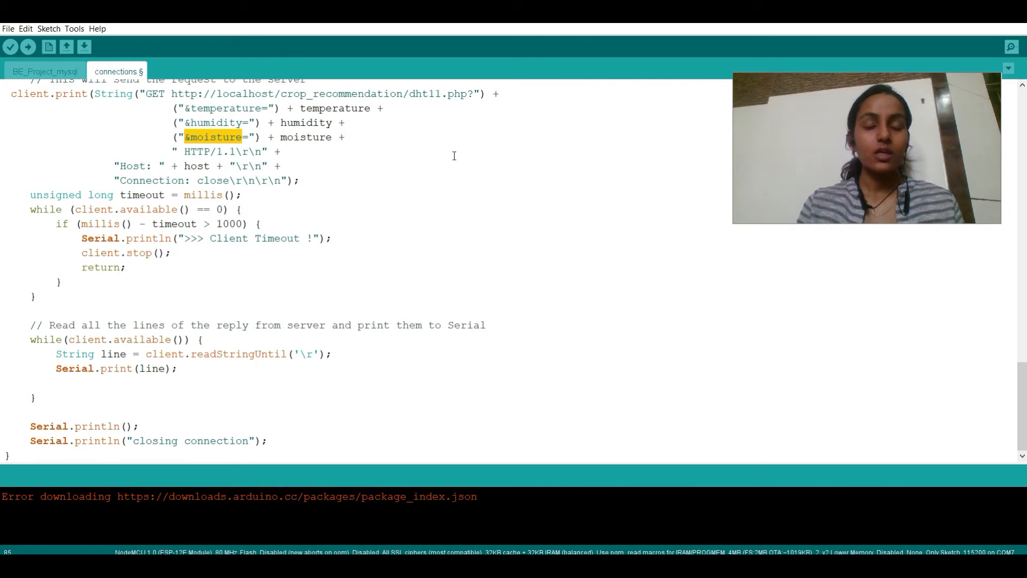
{"action": "left_click_drag", "start_coordinate": [180, 108], "coordinate": [261, 137]}
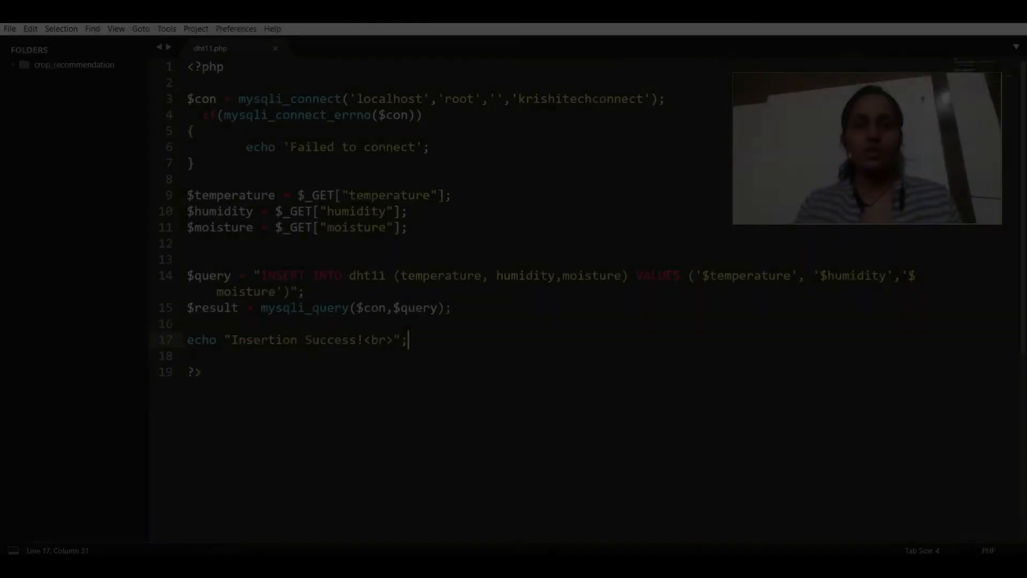
Step: Go over the mysqli_connect call, failed-to-connect message and the three $_GET parameter lines in dht11.php
{"action": "left_click_drag", "start_coordinate": [187, 98], "coordinate": [472, 99]}
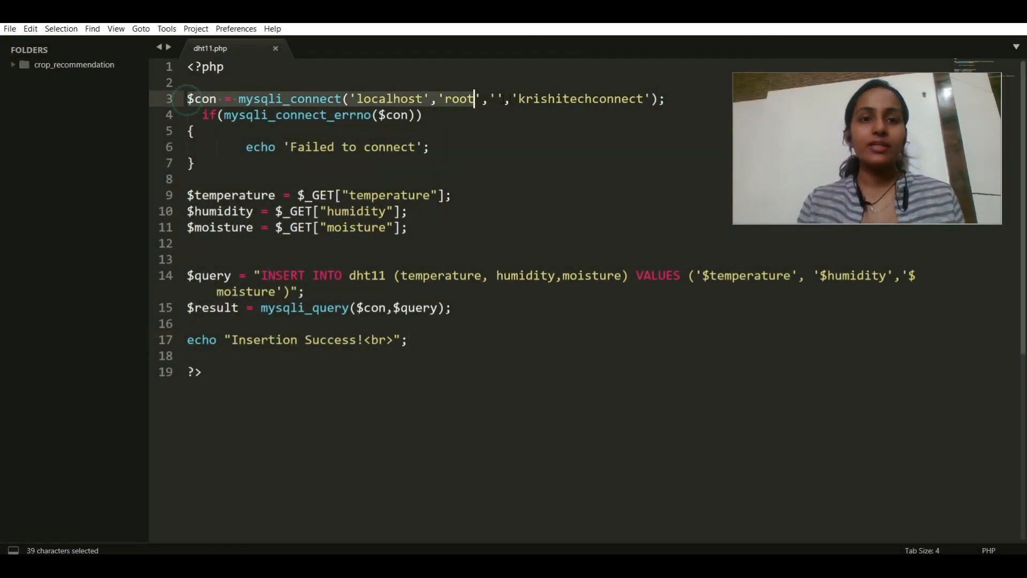
{"action": "left_click", "coordinate": [326, 147]}
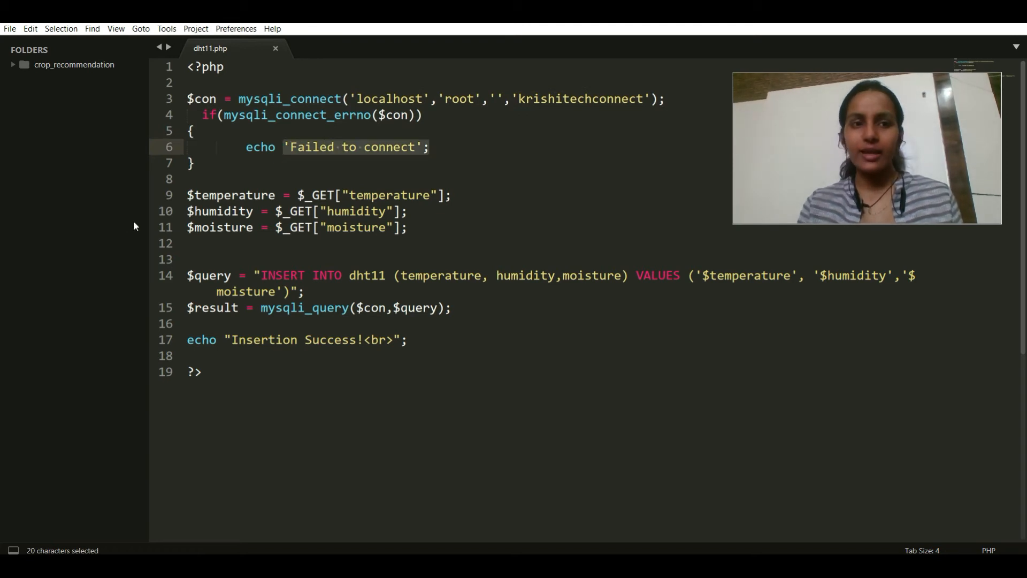
{"action": "left_click_drag", "start_coordinate": [298, 195], "coordinate": [380, 226]}
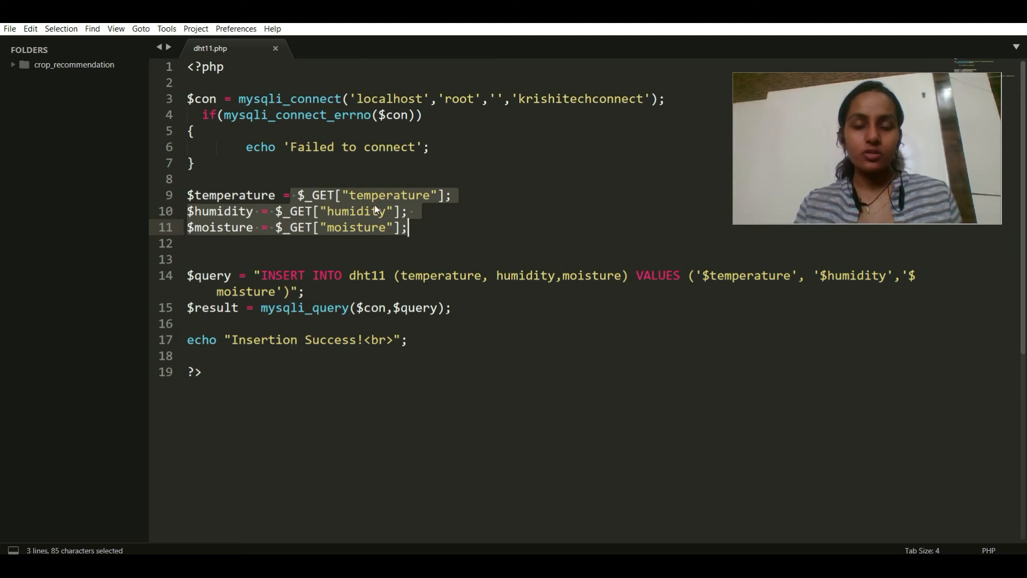
{"action": "mouse_move", "coordinate": [334, 197]}
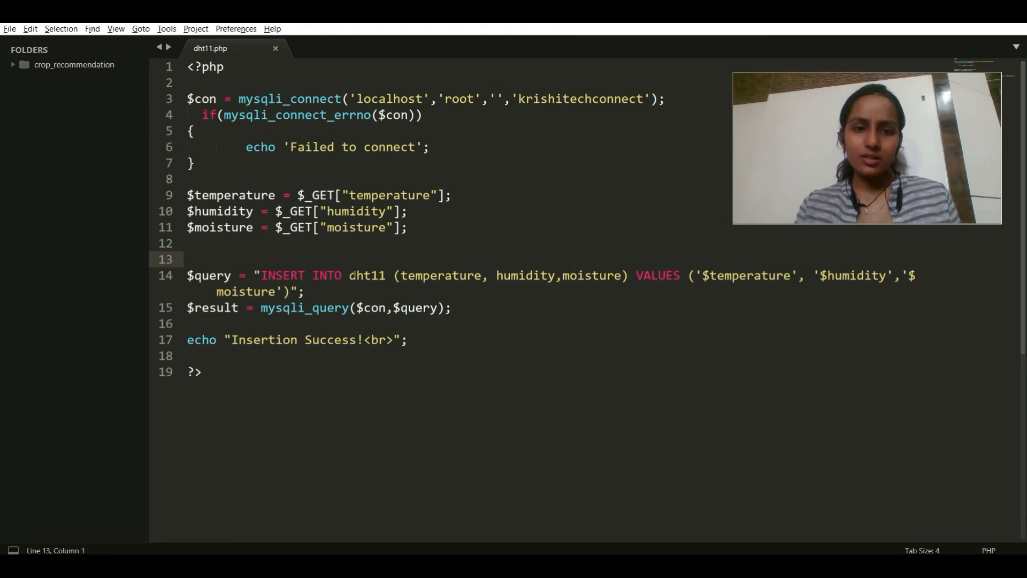
Step: Review the INSERT INTO dht11 query and success echo line, then return to the Arduino sketch
{"action": "left_click_drag", "start_coordinate": [399, 275], "coordinate": [623, 275]}
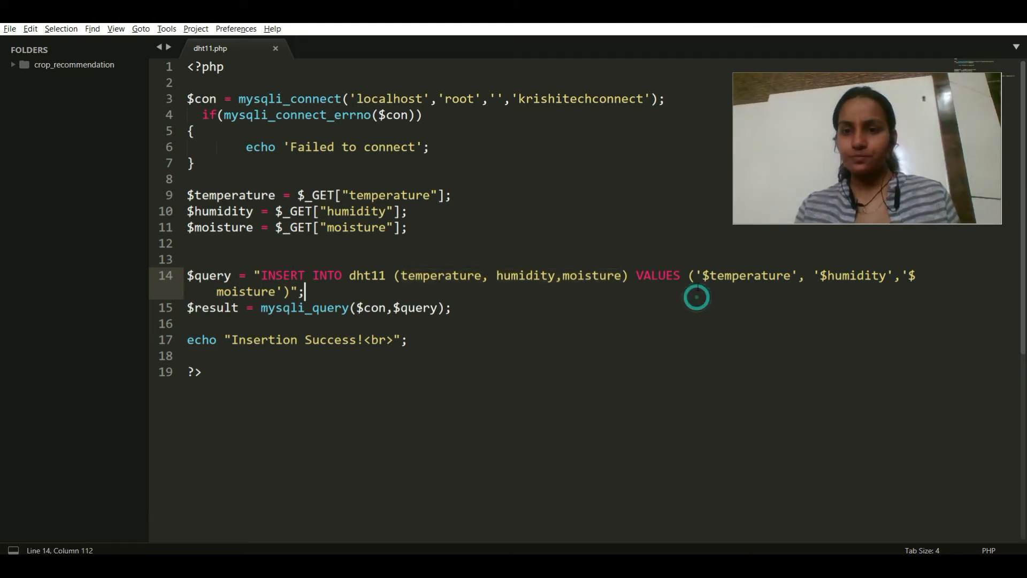
{"action": "left_click_drag", "start_coordinate": [692, 275], "coordinate": [303, 291]}
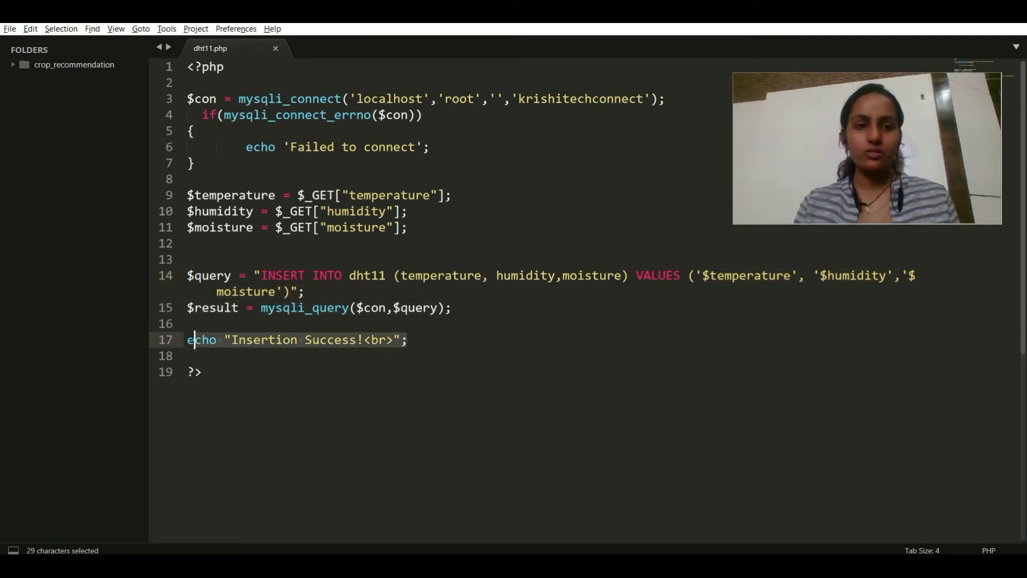
{"action": "left_click", "coordinate": [190, 323]}
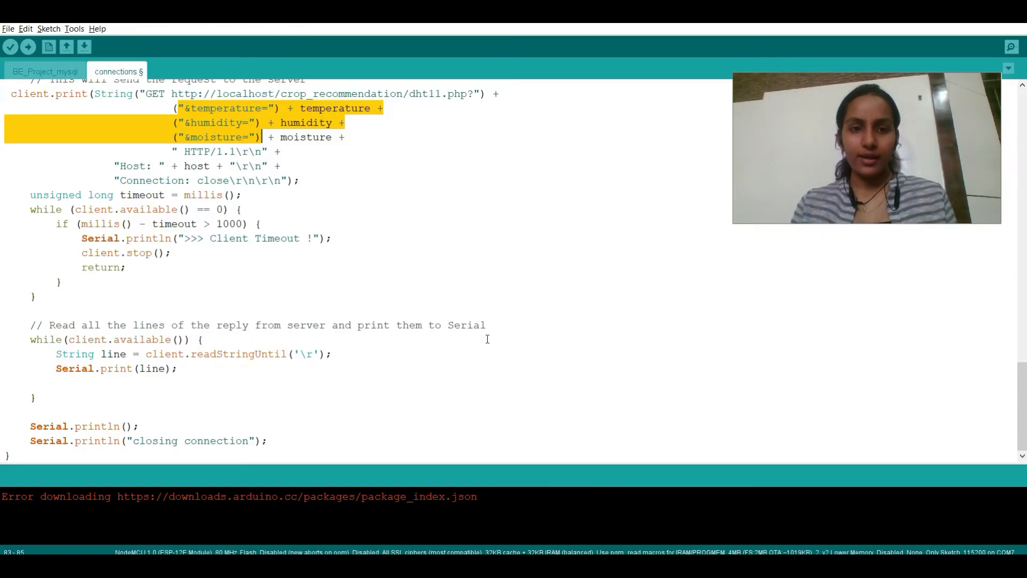
{"action": "left_click", "coordinate": [117, 166]}
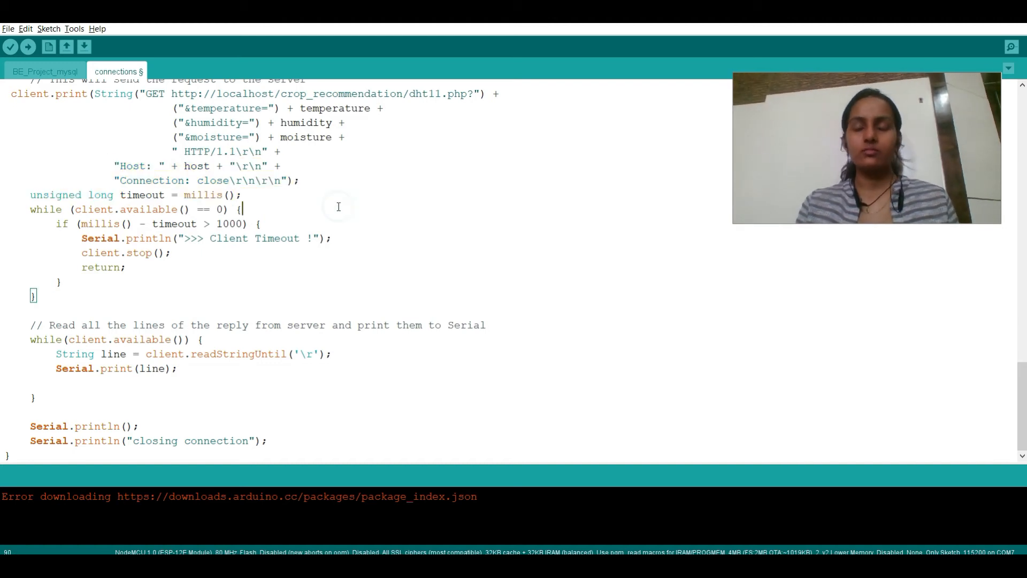
{"action": "left_click_drag", "start_coordinate": [95, 209], "coordinate": [124, 267]}
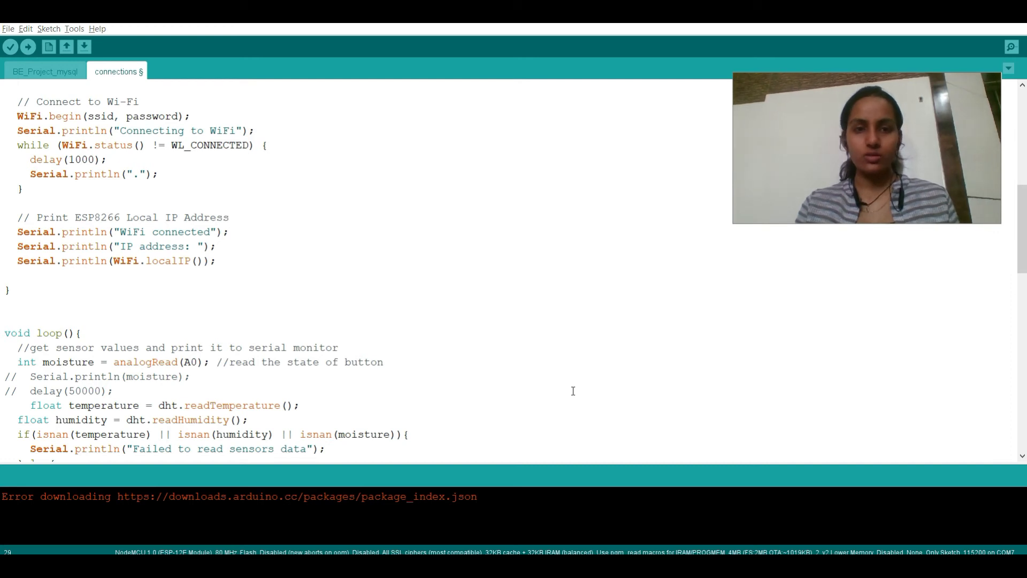
{"action": "mouse_move", "coordinate": [576, 243]}
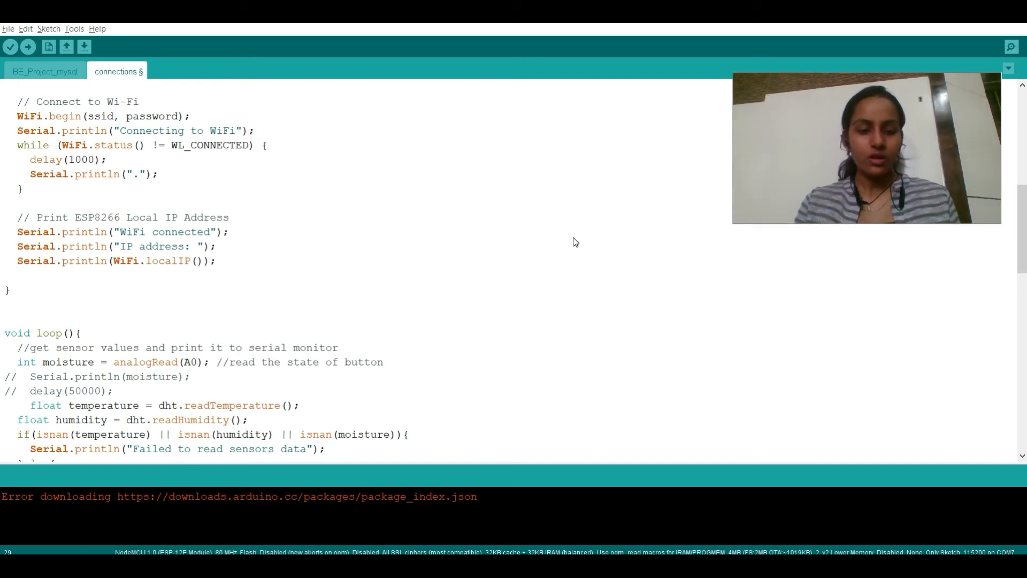